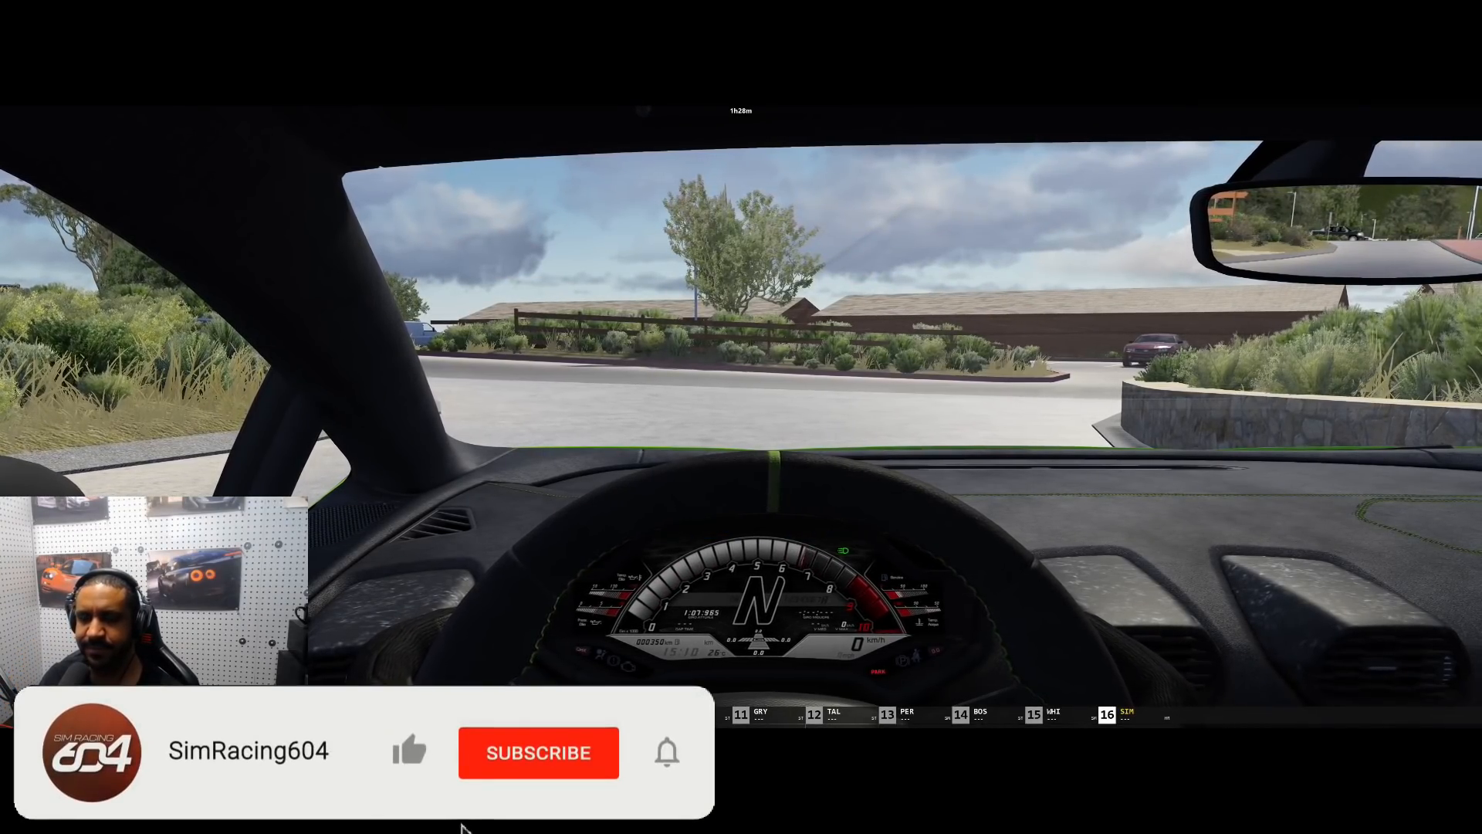
- Subscribe to the channel on the YouTube overlay while pulling away in first gear
click(537, 752)
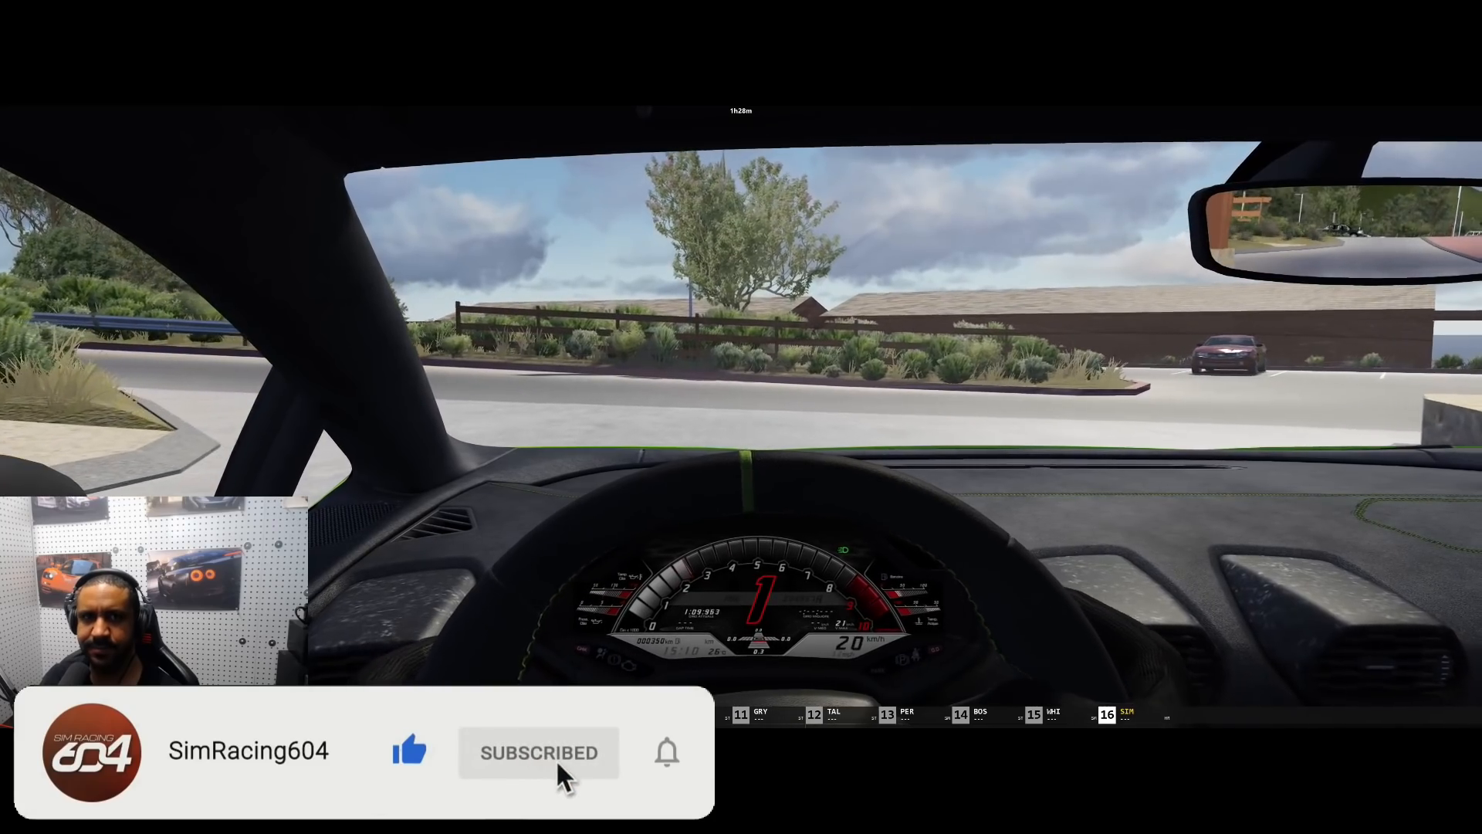